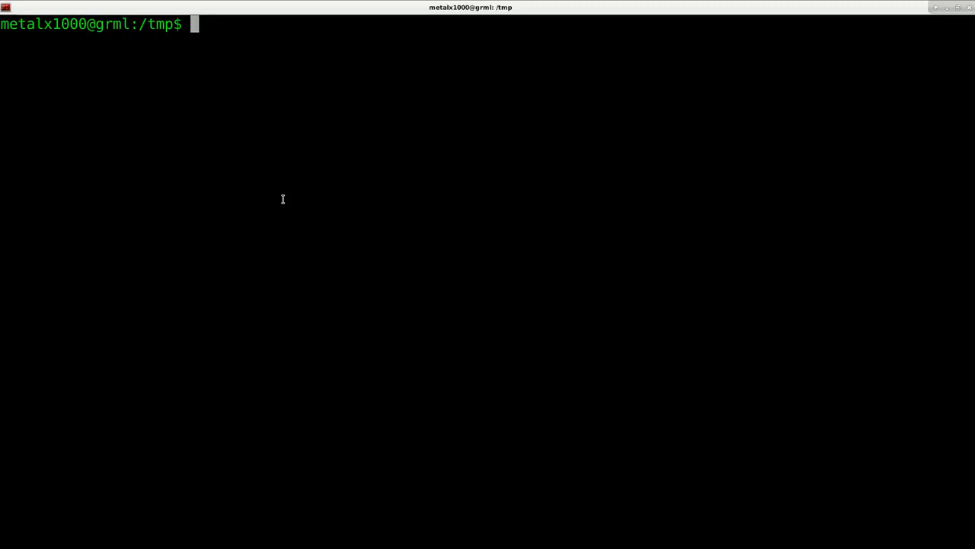
# Run echo "Hello World" so Hello World is printed below the prompt
pyautogui.write('echo "')
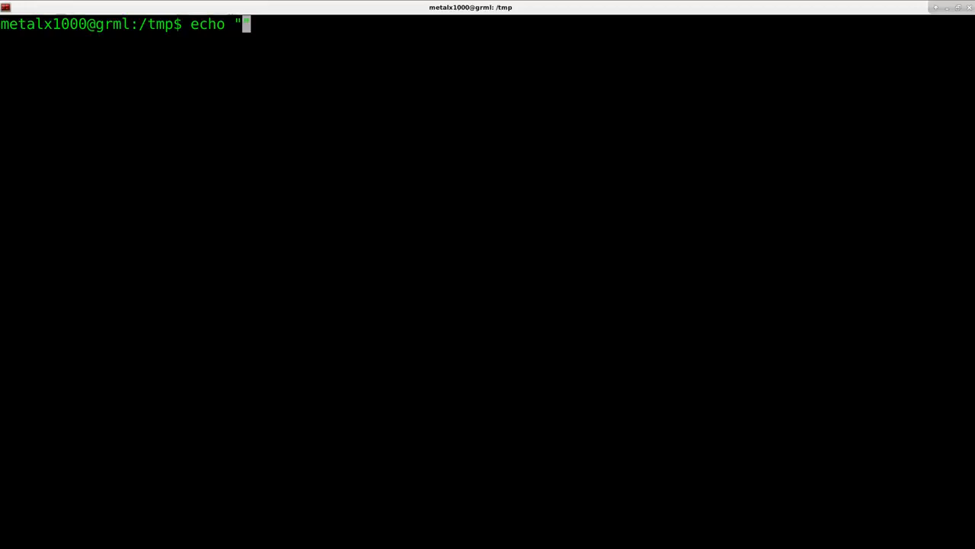
pyautogui.write('Hell')
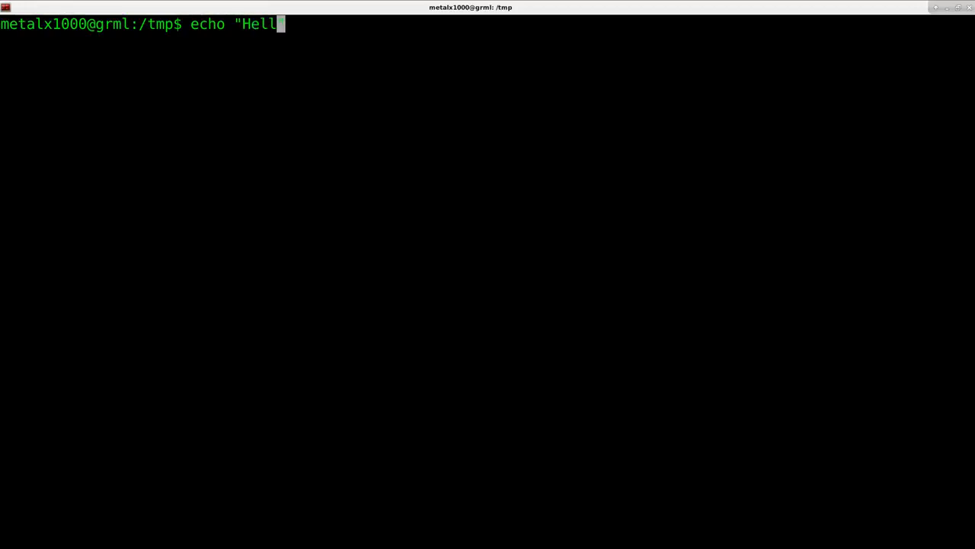
pyautogui.write('o World')
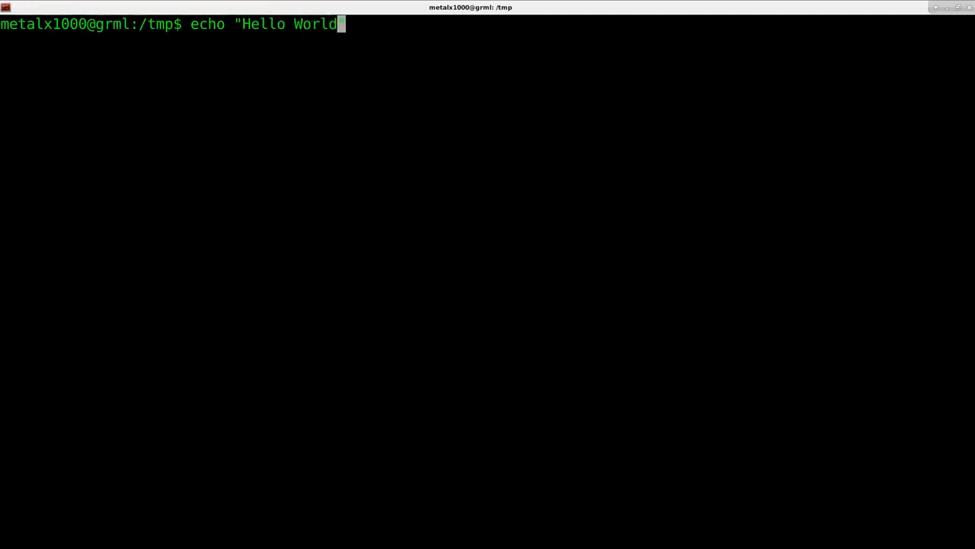
pyautogui.press('Return')
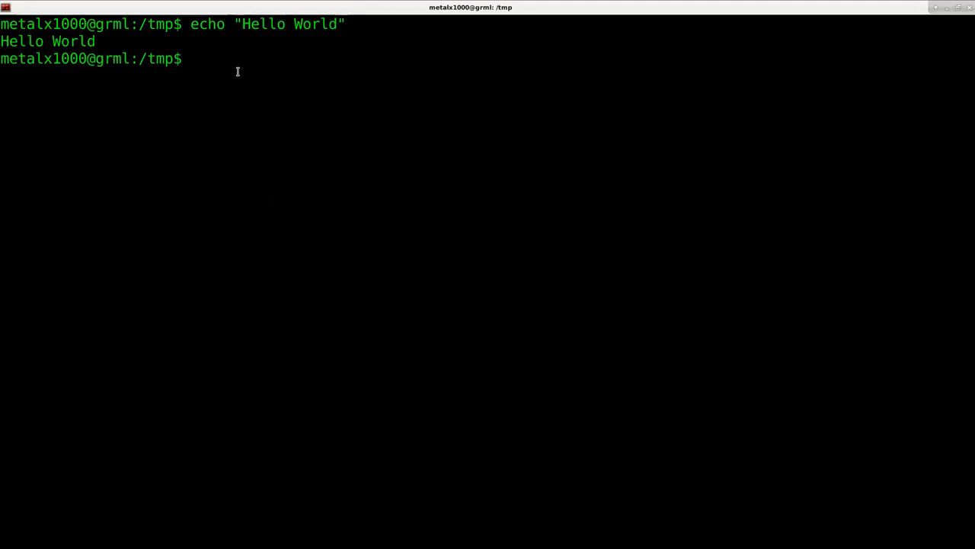
pyautogui.doubleClick(206, 24)
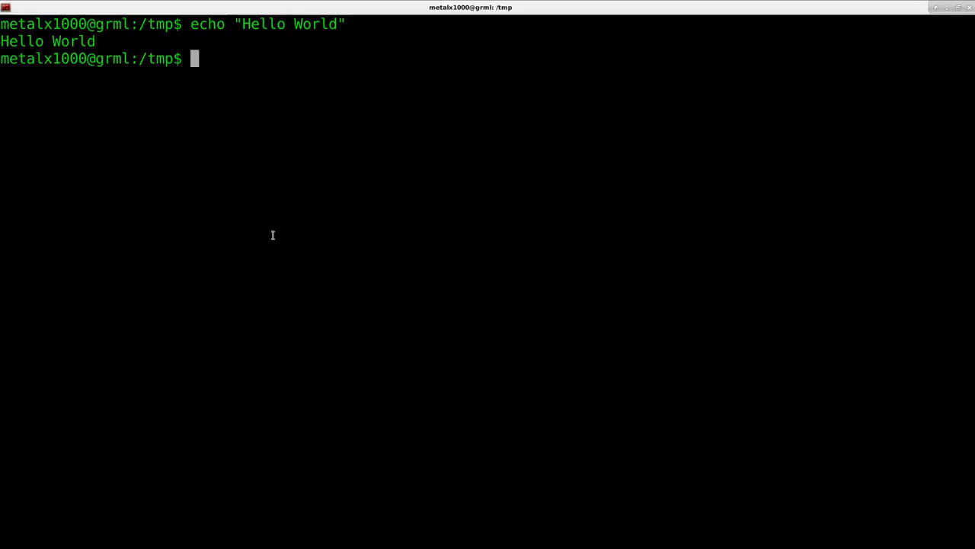
# Run read x and enter bob as the value of x
pyautogui.write('read')
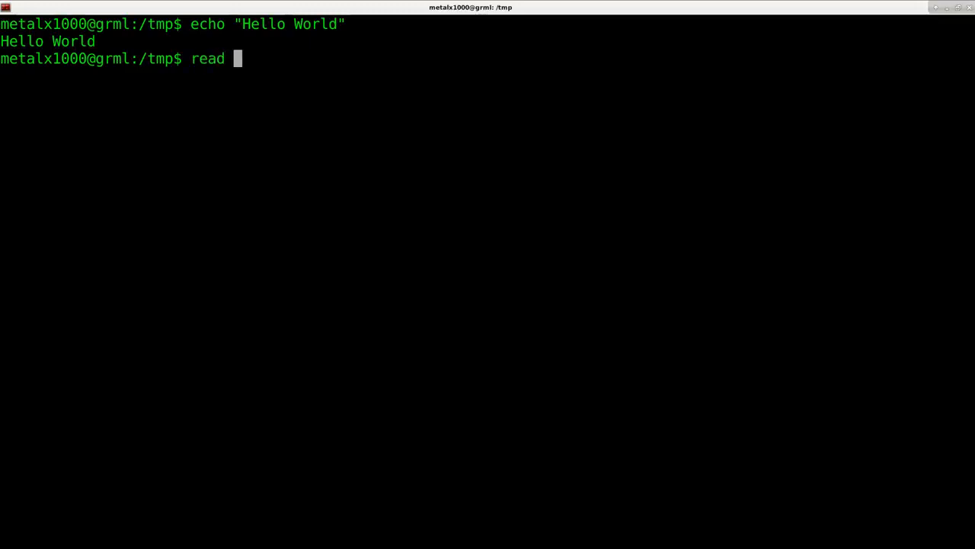
pyautogui.write('x')
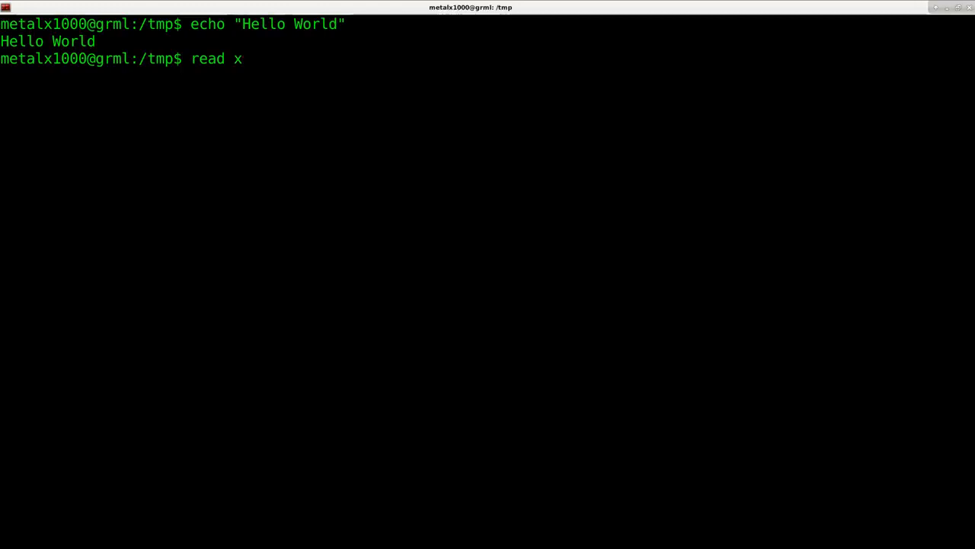
pyautogui.press('Return')
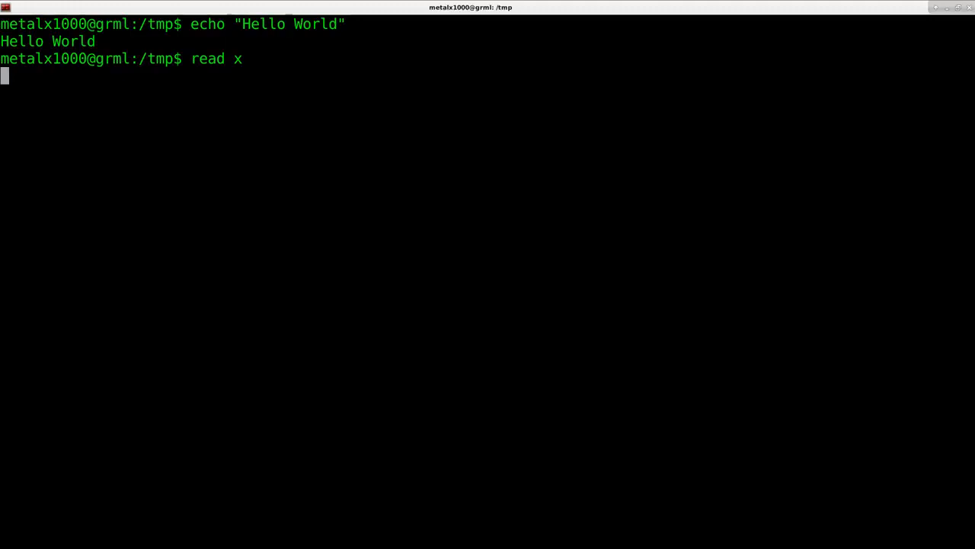
pyautogui.write('bob')
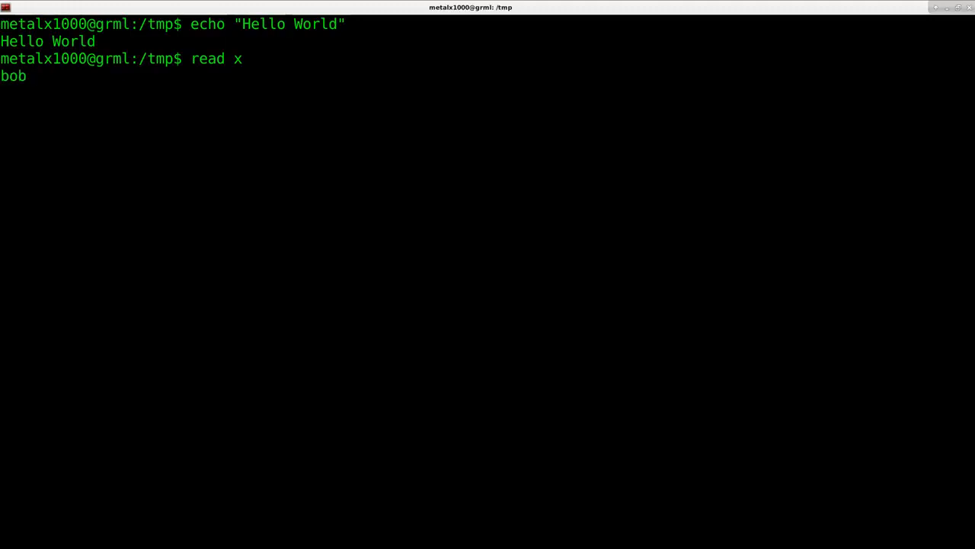
pyautogui.press('Return')
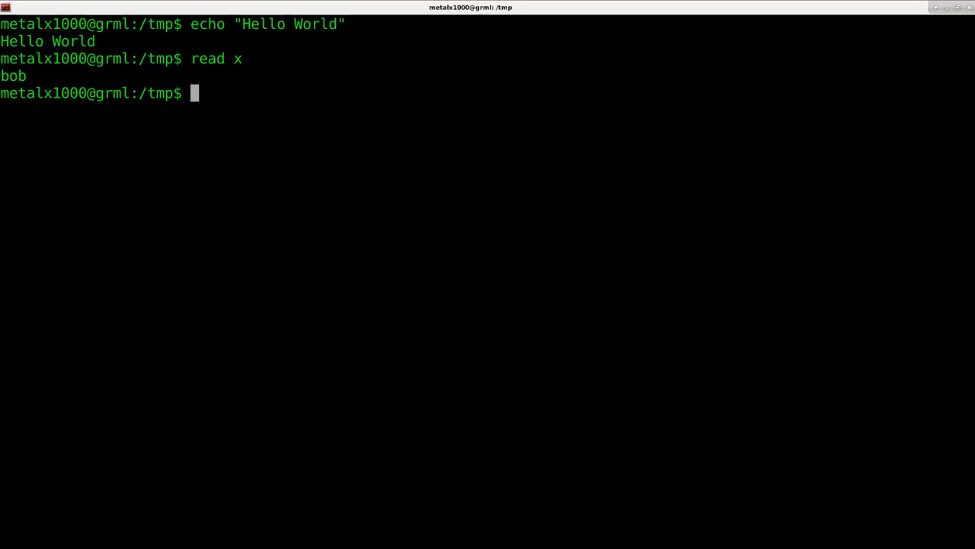
# Print the stored value bob with echo "$x"
pyautogui.write('echo "$')
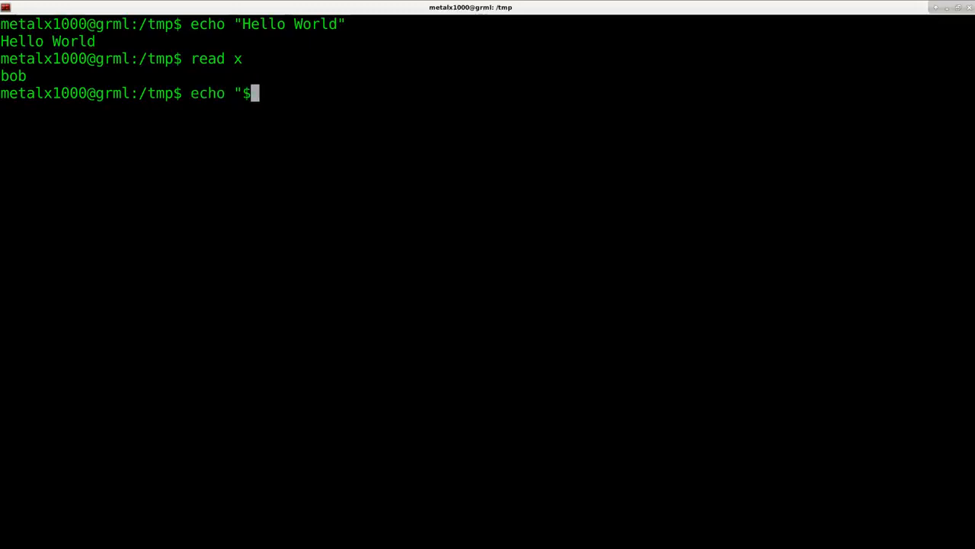
pyautogui.write('x')
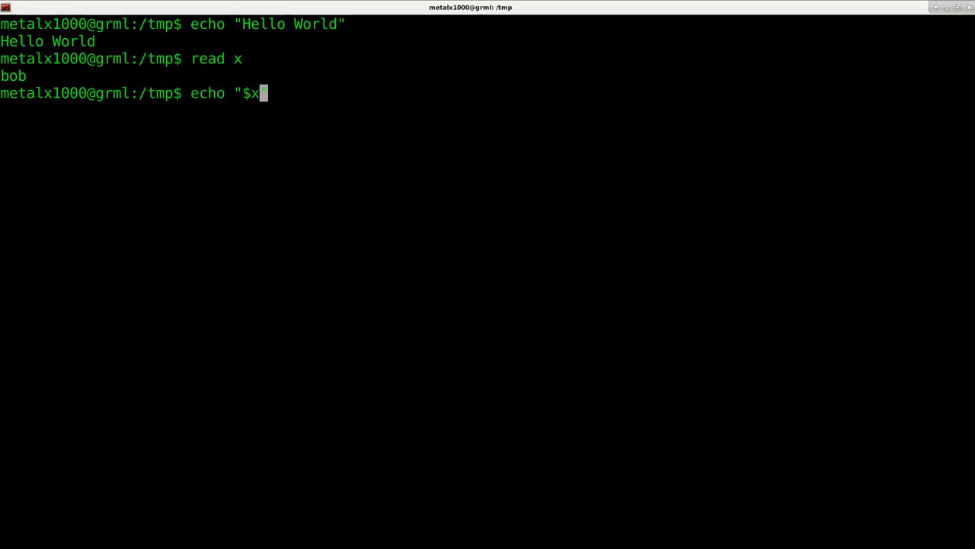
pyautogui.write('"')
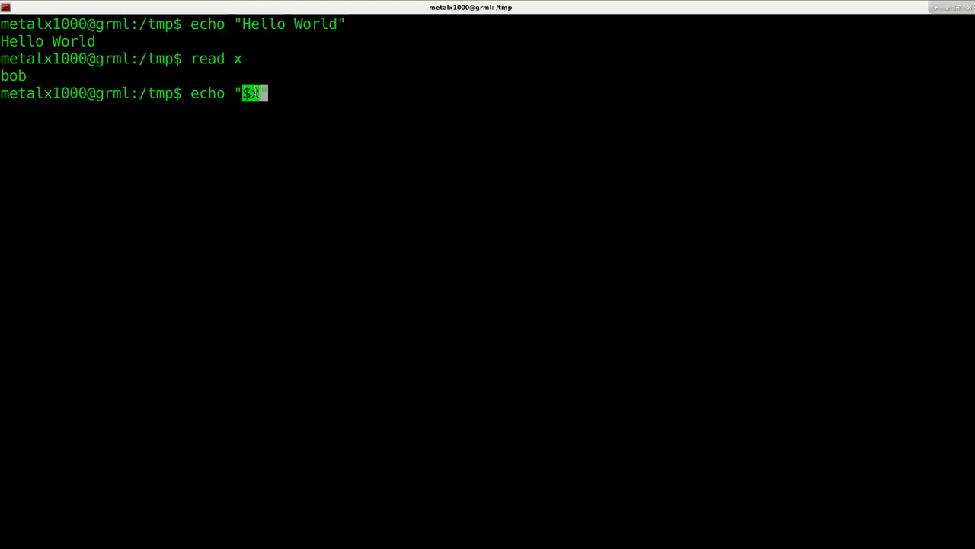
pyautogui.press('Return')
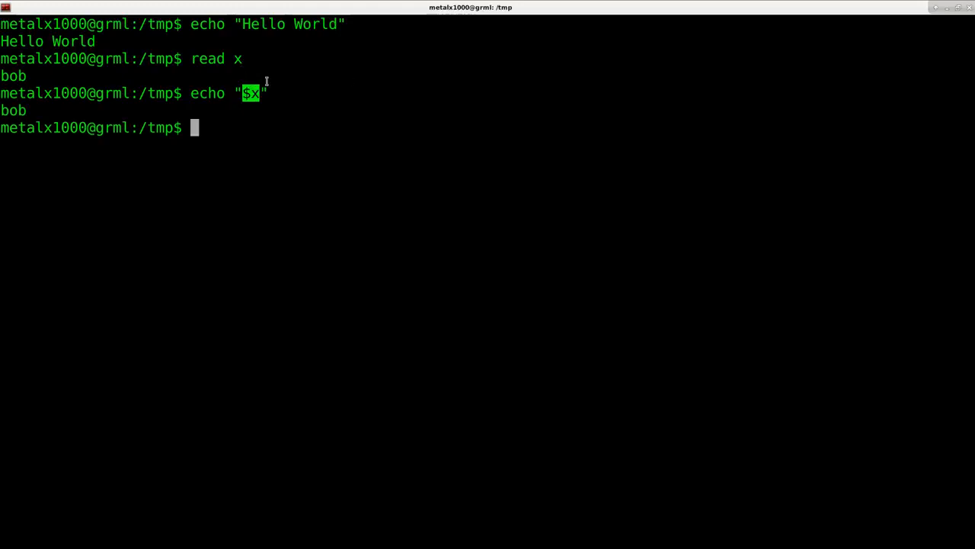
pyautogui.write('echo "$x"')
pyautogui.write('read')
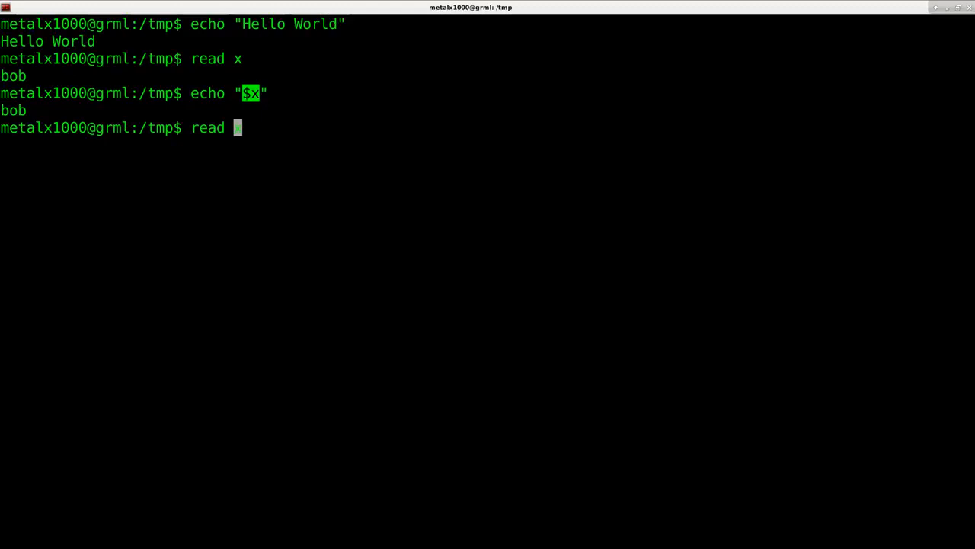
# Run read -p "Pick a Number: " x, answer 8, and echo x to print 8
pyautogui.write('x')
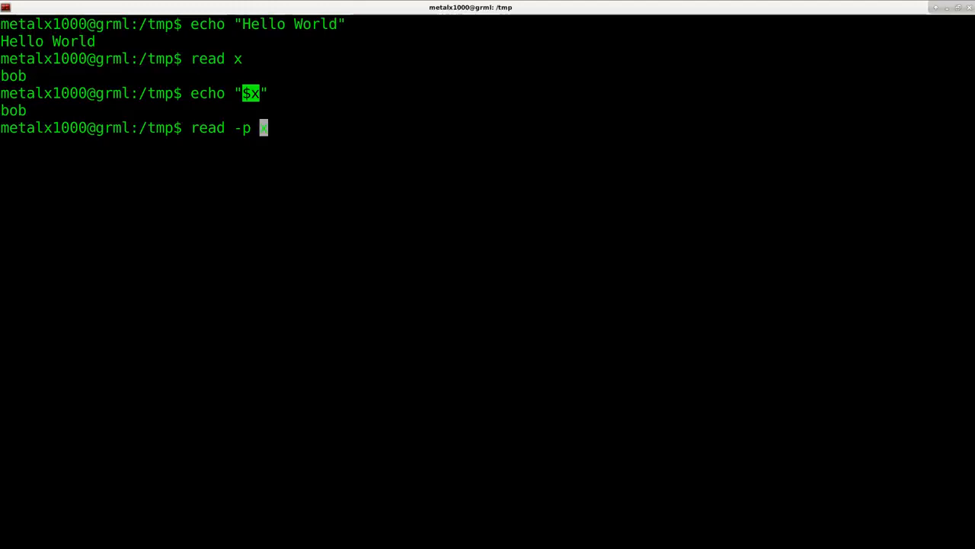
pyautogui.write('" x')
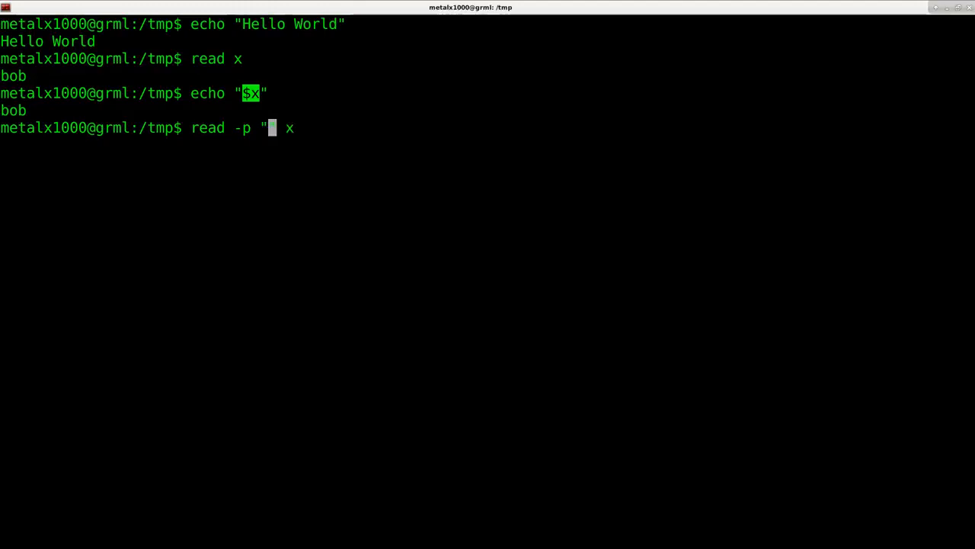
pyautogui.write('Pick a')
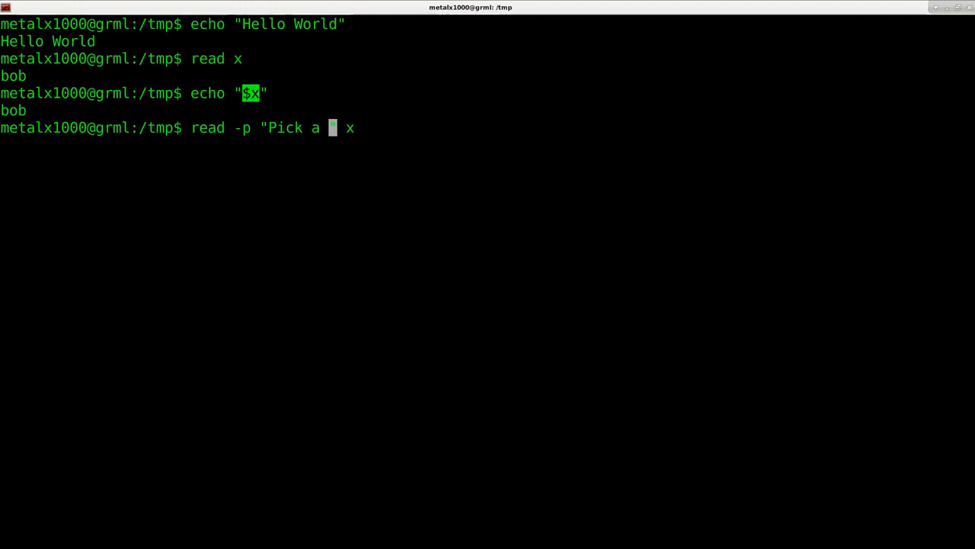
pyautogui.write('Num')
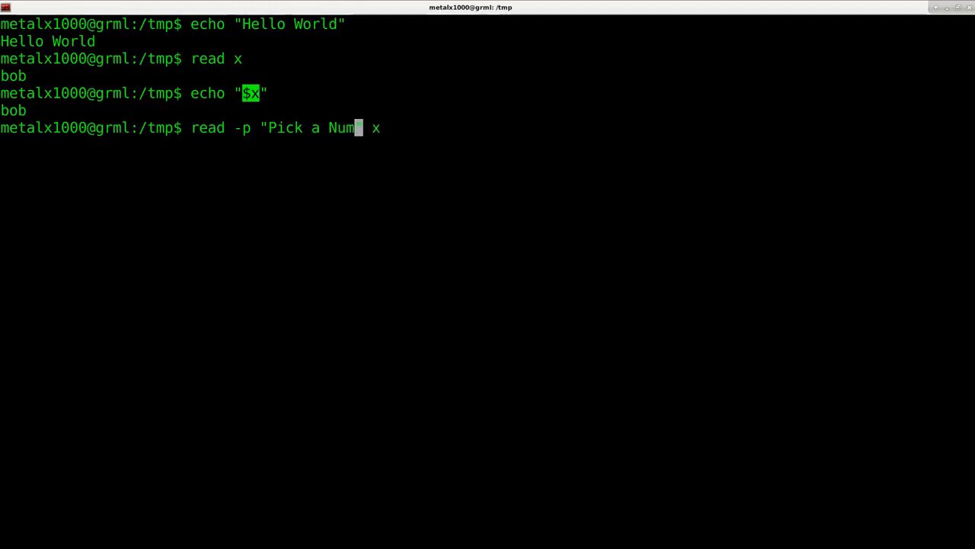
pyautogui.write('ber: "')
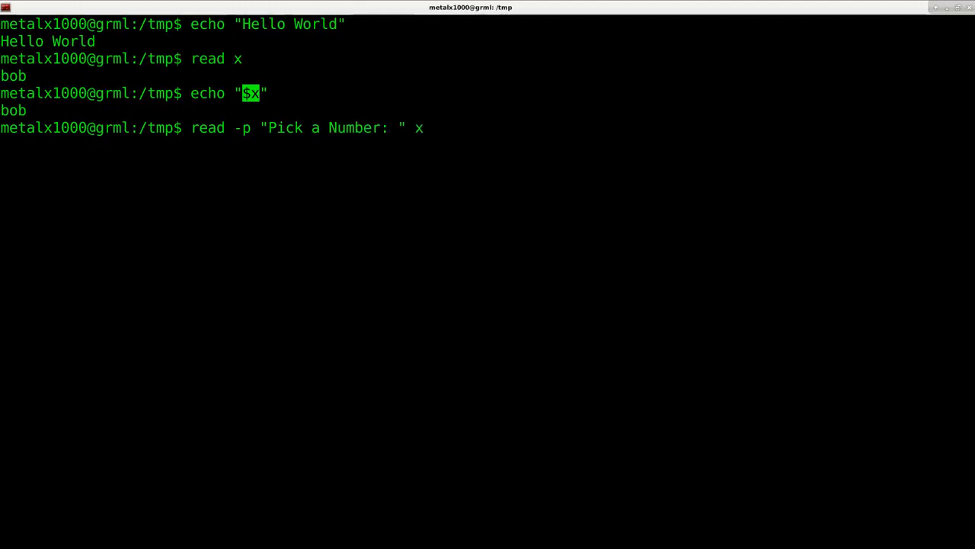
pyautogui.press('Return')
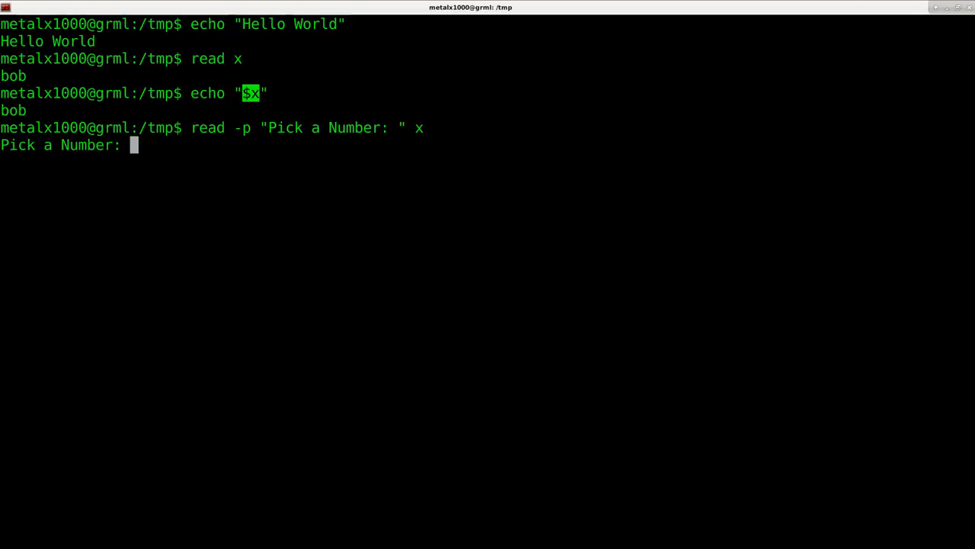
pyautogui.write('8')
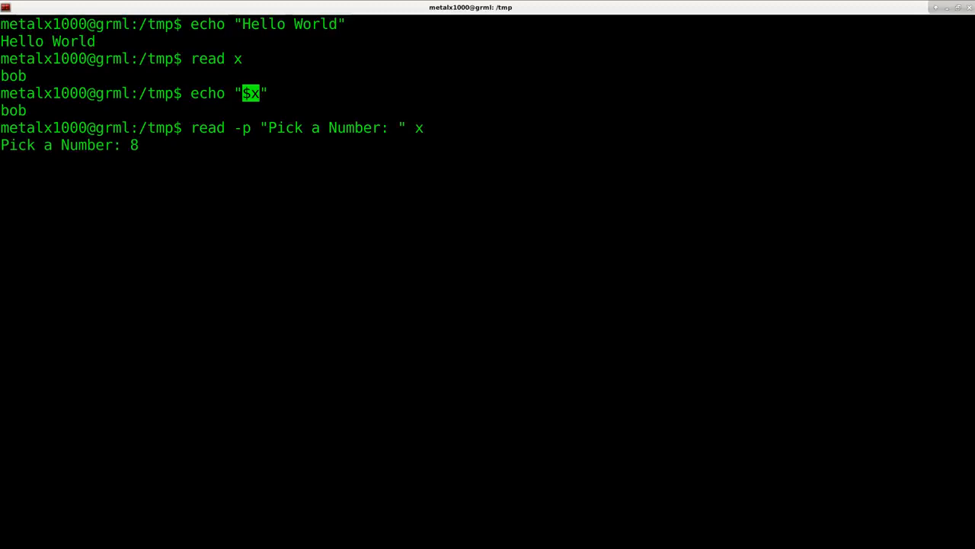
pyautogui.press('Return')
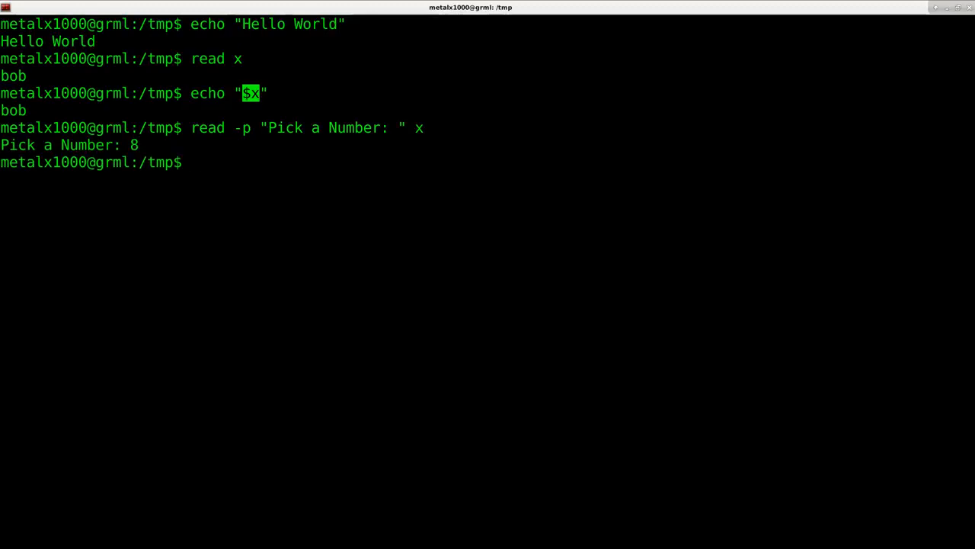
pyautogui.press('Return')
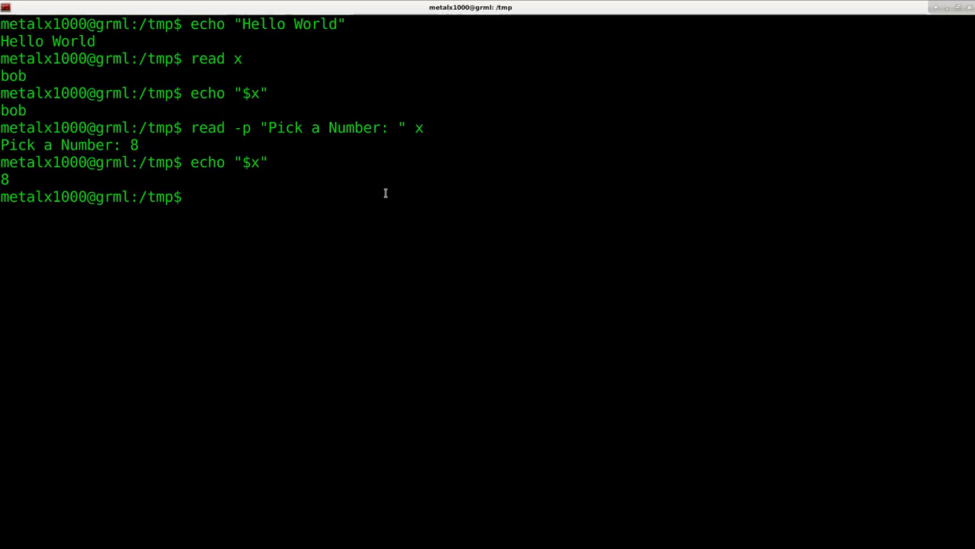
# Run cat names.txt to list Mike, Jim, Tom, Sally and Jerry, highlighting cat
pyautogui.write('cat')
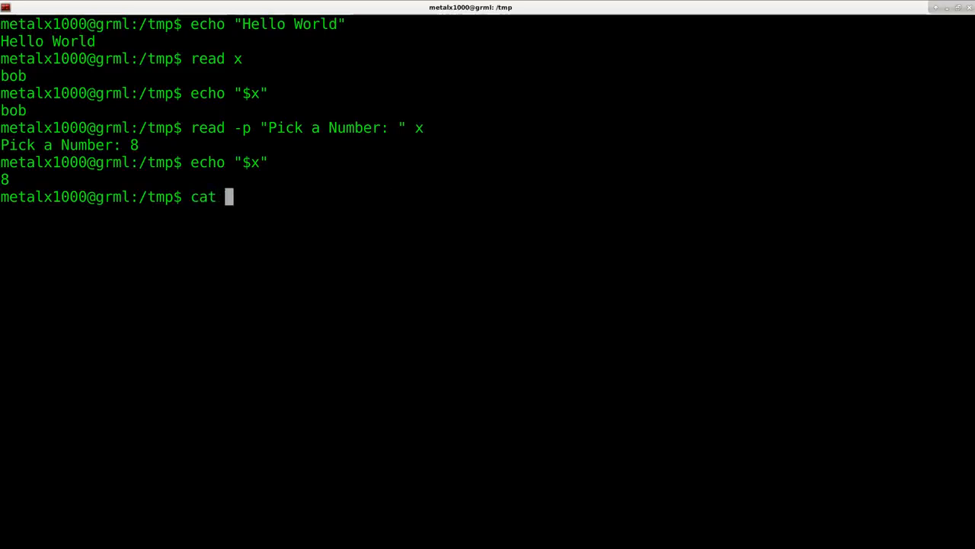
pyautogui.write('names.txt')
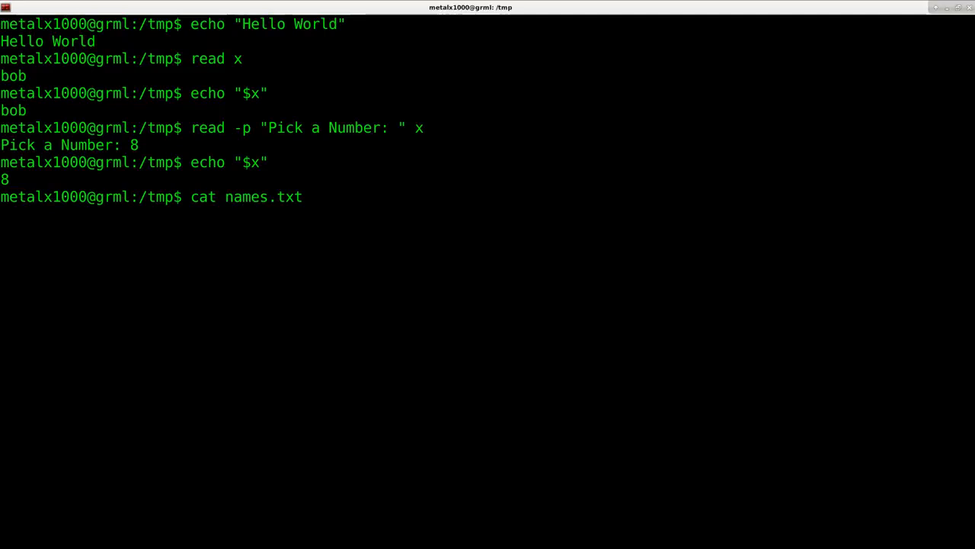
pyautogui.press('Return')
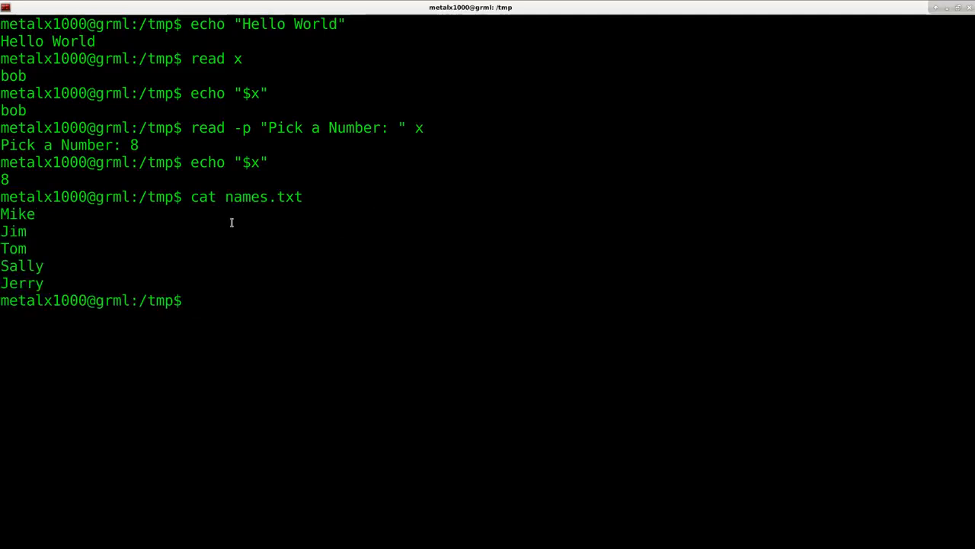
pyautogui.doubleClick(203, 197)
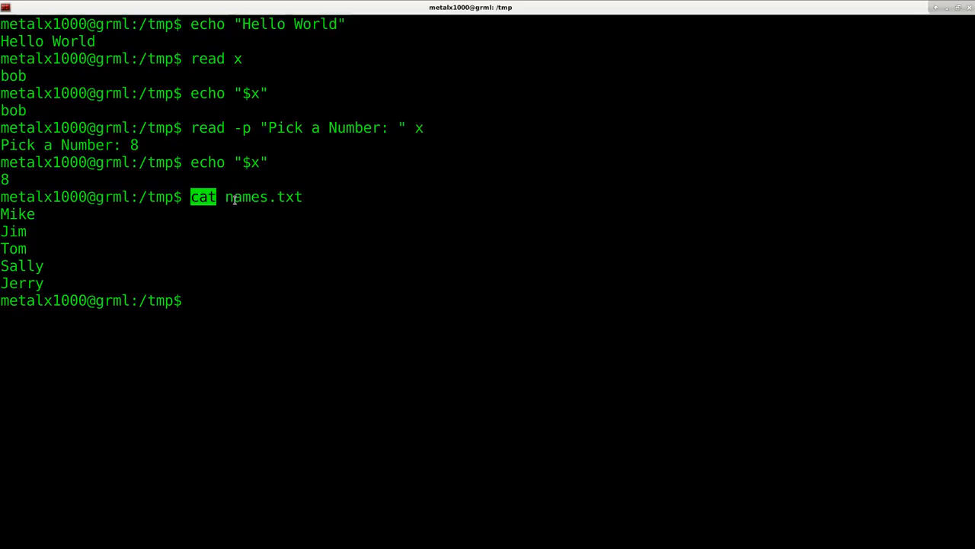
pyautogui.moveTo(93, 227)
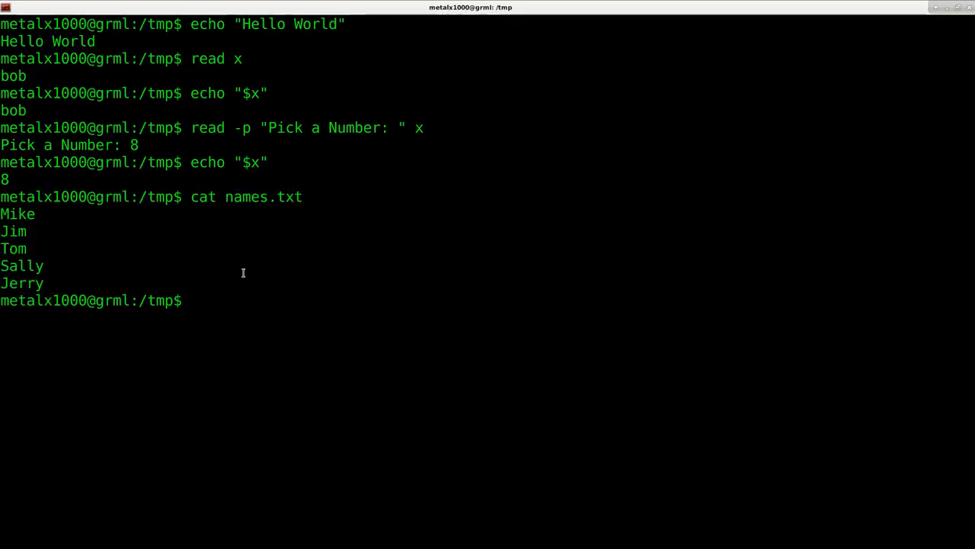
pyautogui.moveTo(299, 270)
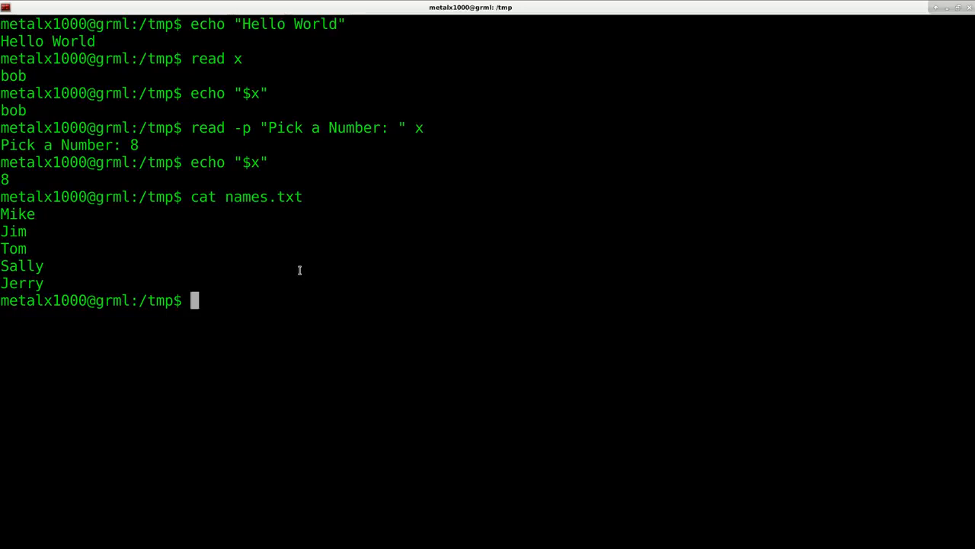
# Run echo "John" >> names.txt, then cat the file showing six names ending with John
pyautogui.write('echo "')
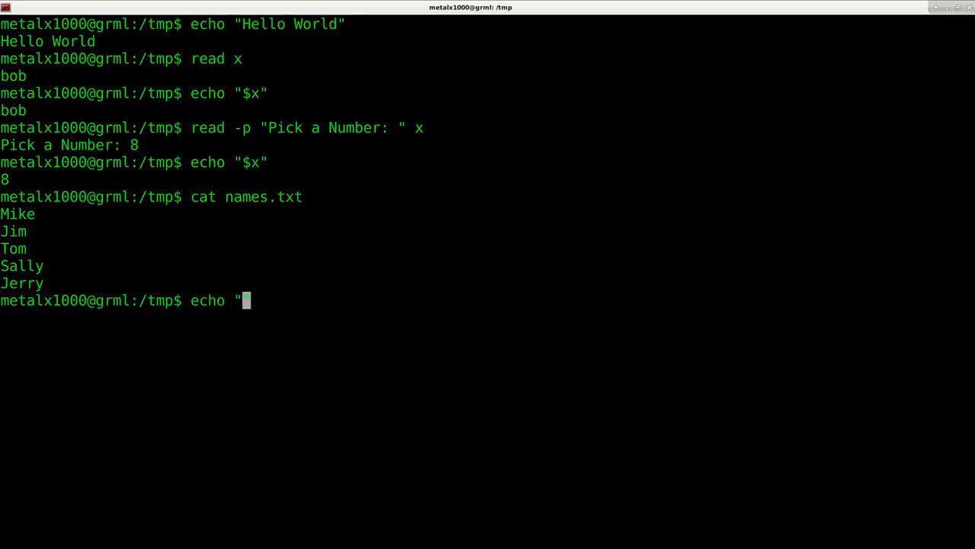
pyautogui.write('J')
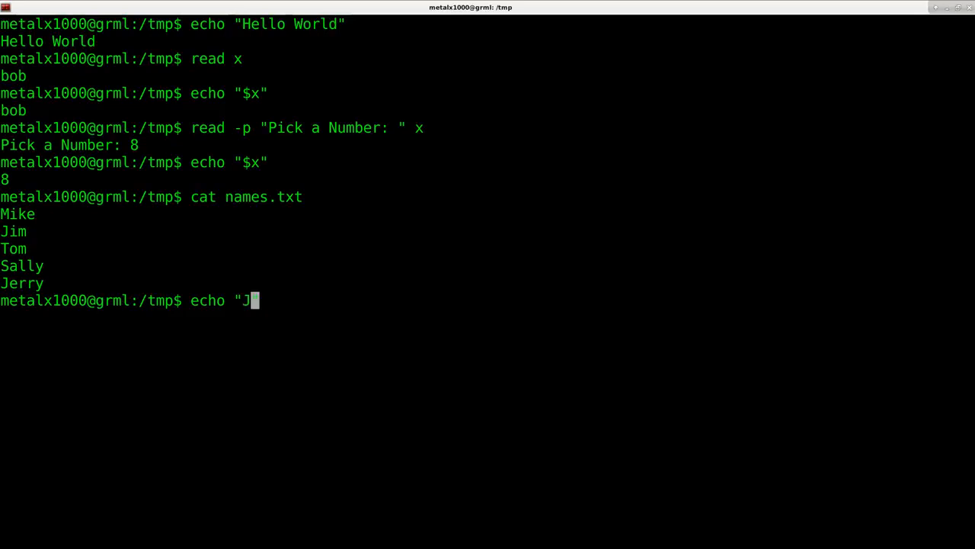
pyautogui.write('ohn"')
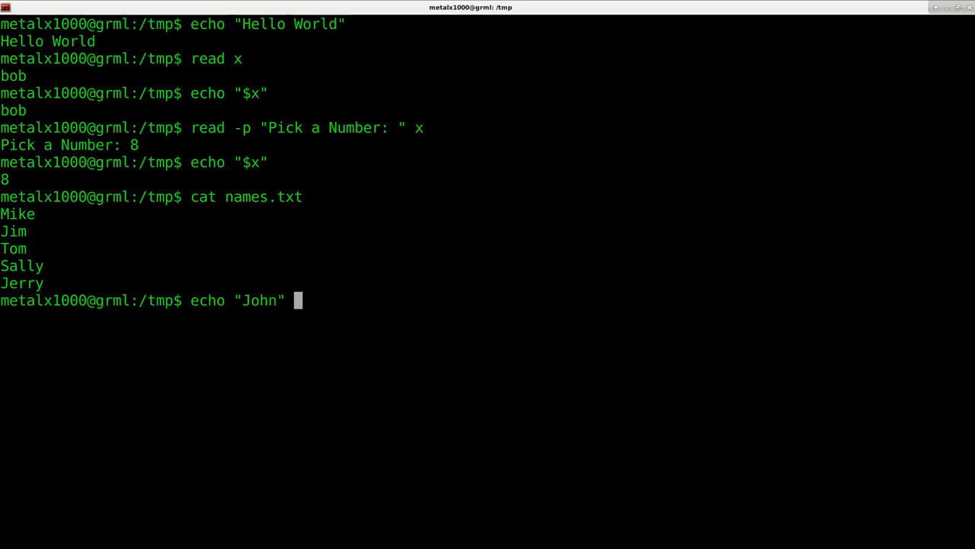
pyautogui.write('>')
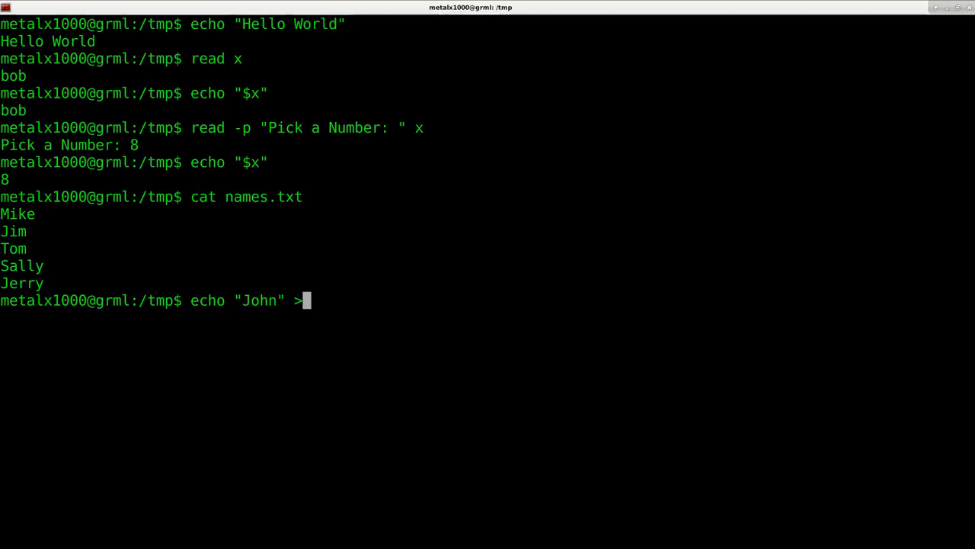
pyautogui.write('names.txt')
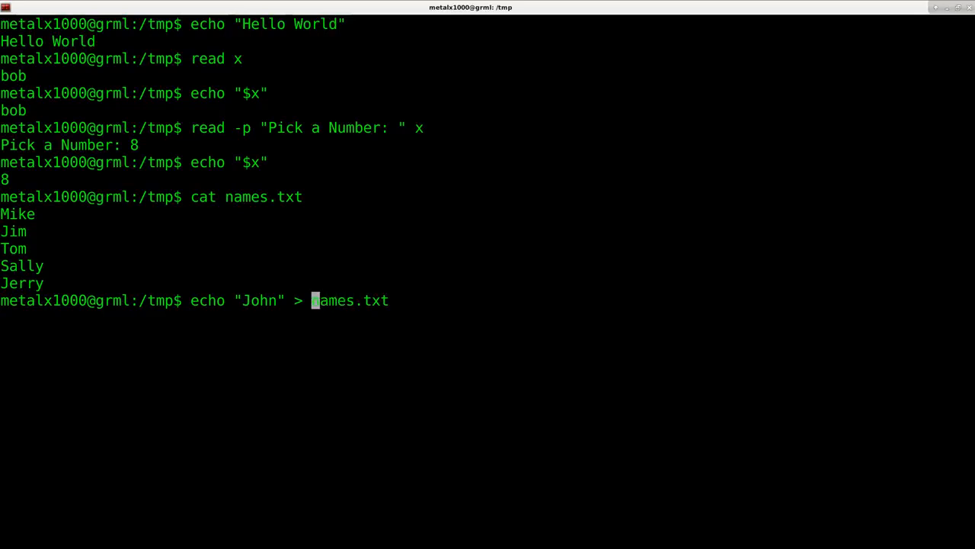
pyautogui.write('>')
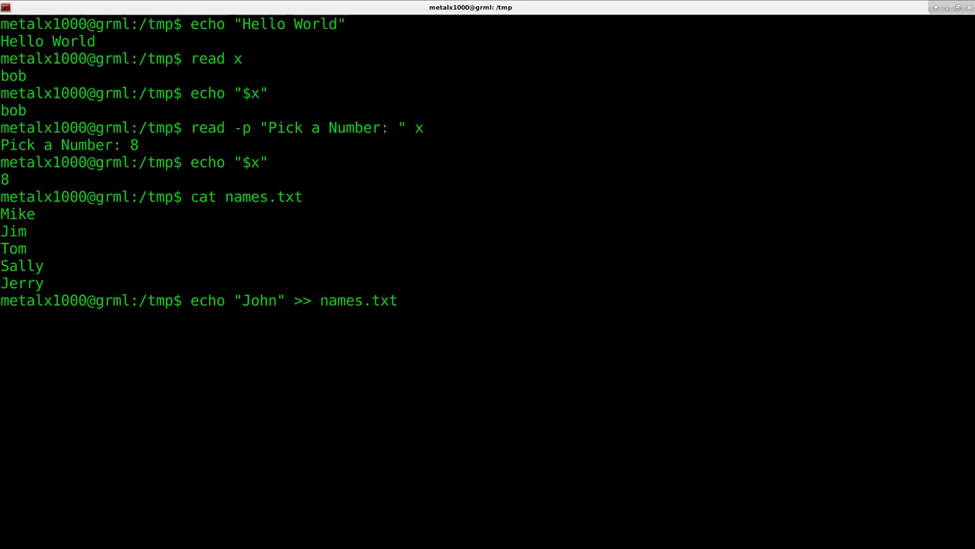
pyautogui.moveTo(313, 300)
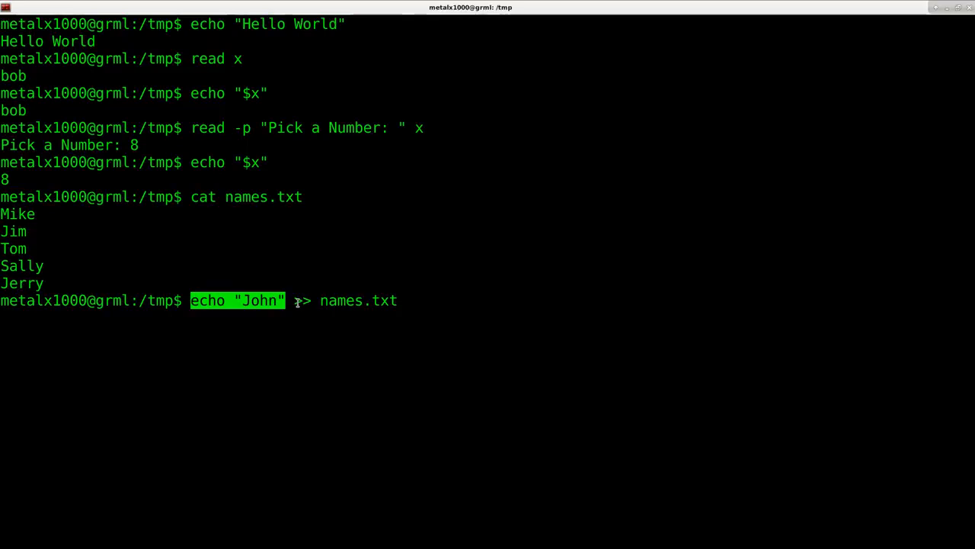
pyautogui.write('>')
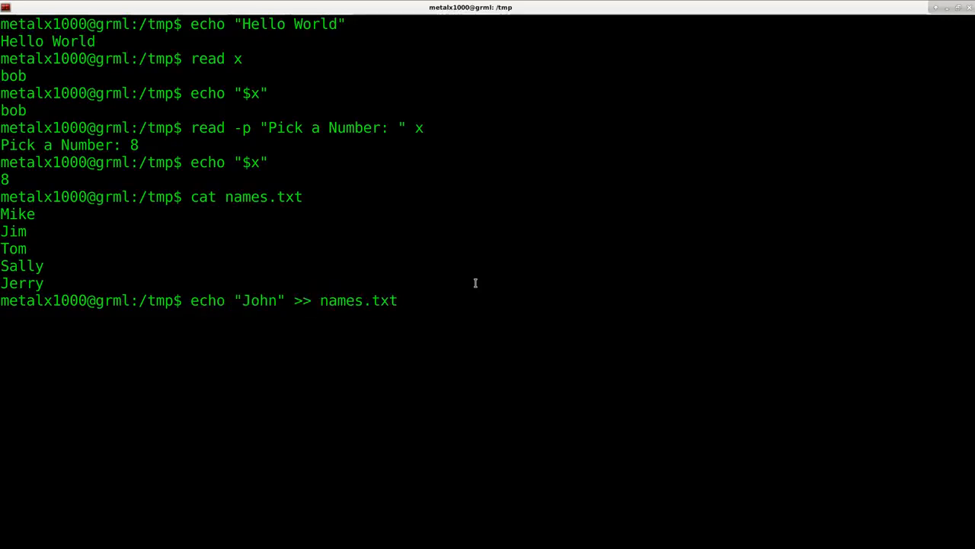
pyautogui.write('cat names.txt')
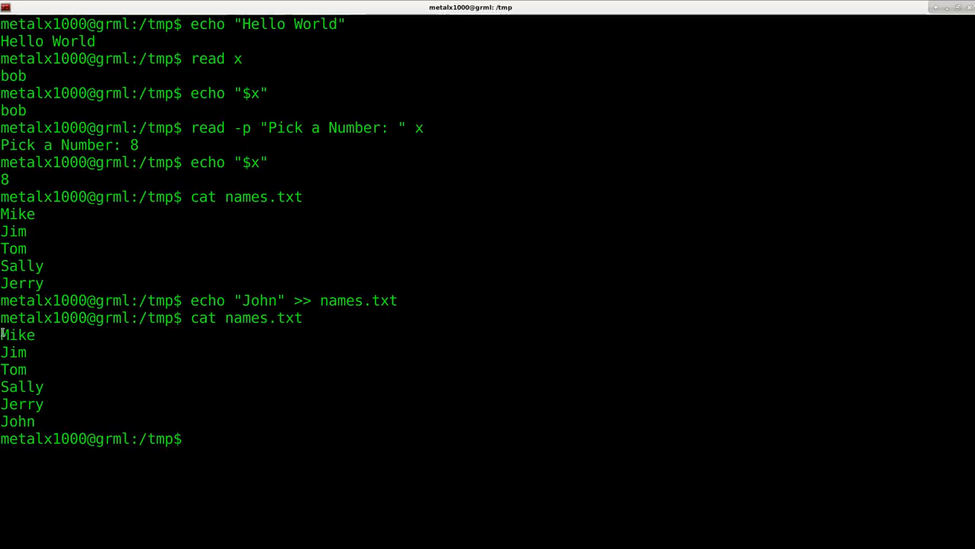
pyautogui.doubleClick(16, 421)
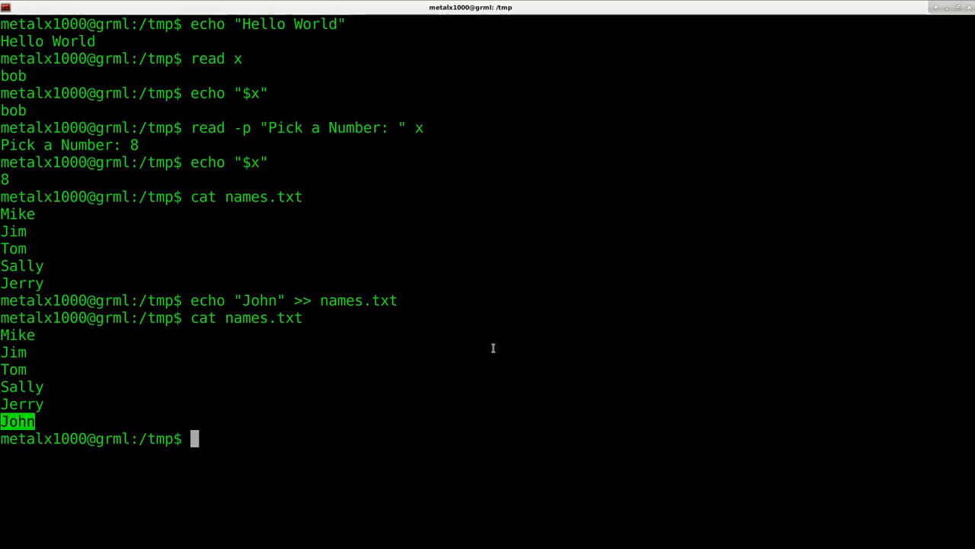
# Clear the screen and type vim myscript.sh at the prompt
pyautogui.write('clear')
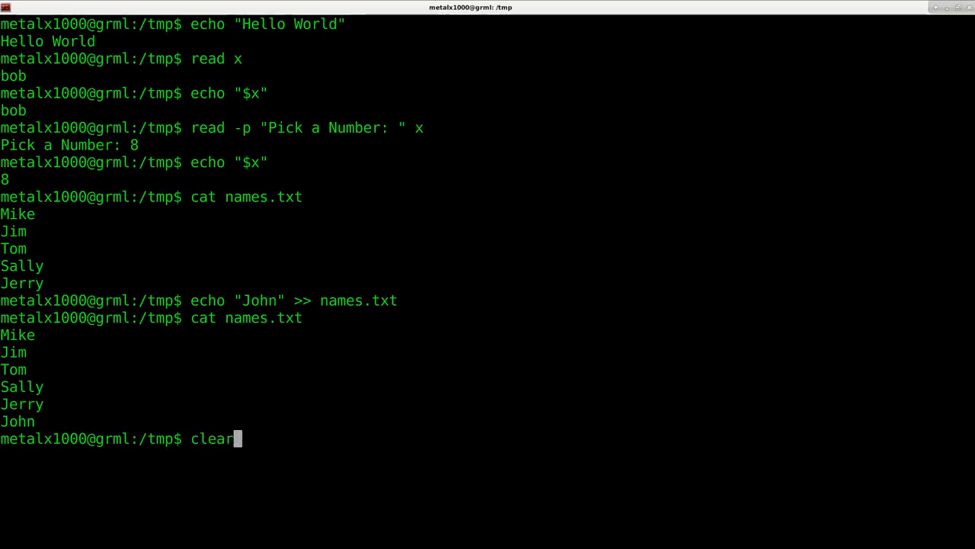
pyautogui.press('Return')
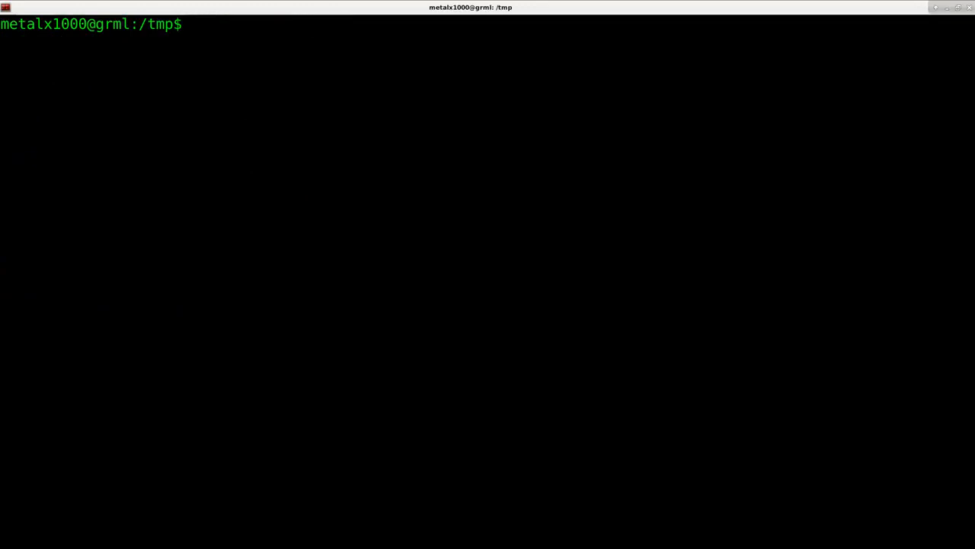
pyautogui.write('vim')
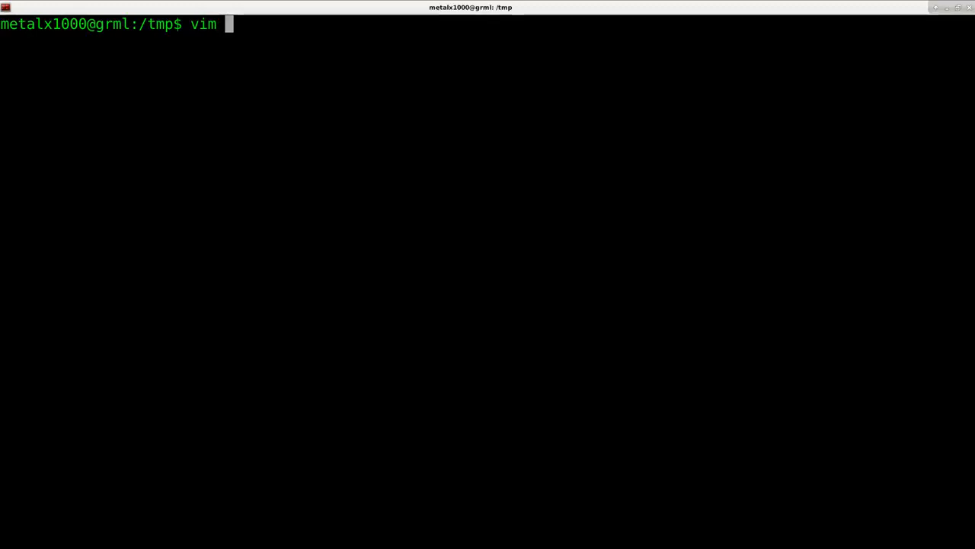
pyautogui.write('my')
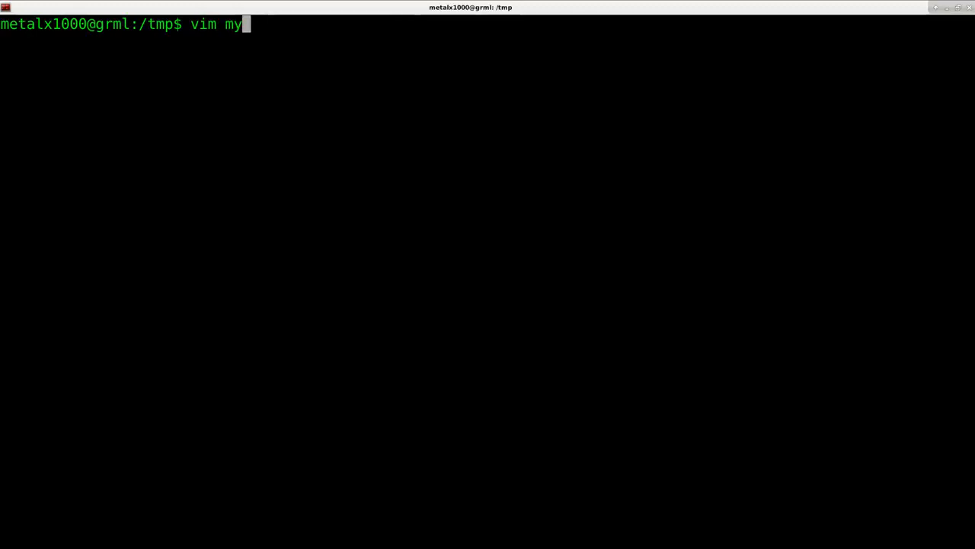
pyautogui.write('script.sh')
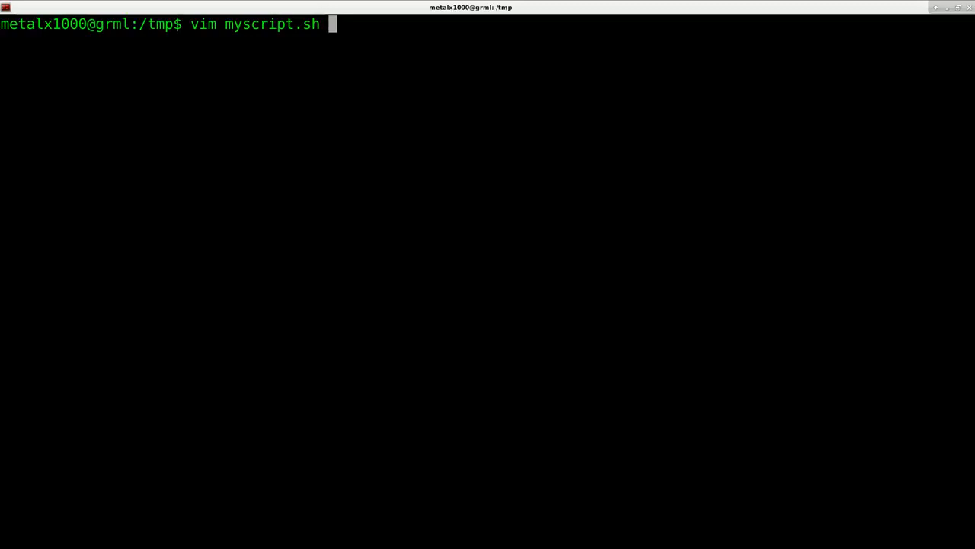
# Launch Vim on myscript.sh to write the script, save with :wq
pyautogui.press('Return')
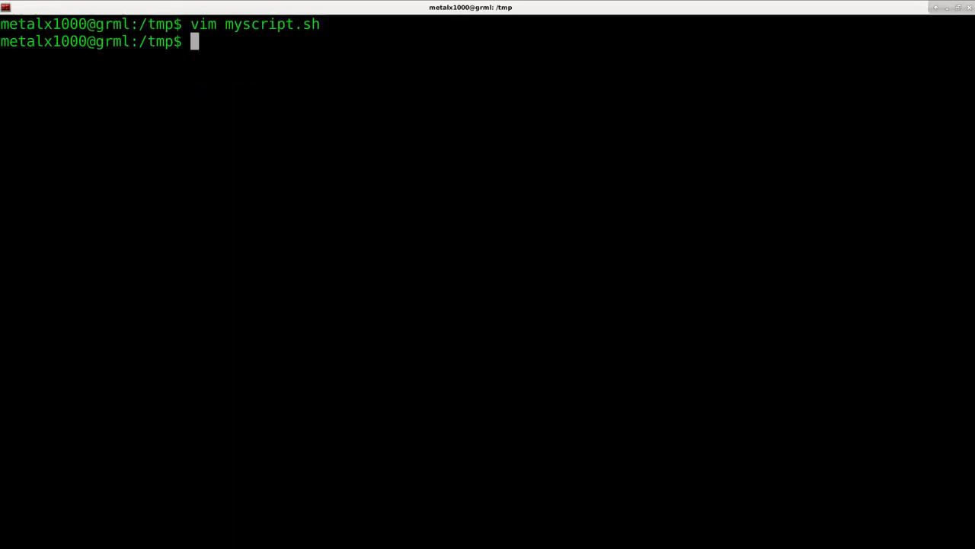
# Make myscript.sh executable with chmod +x and type ./myscript.sh
pyautogui.write('chmod +x')
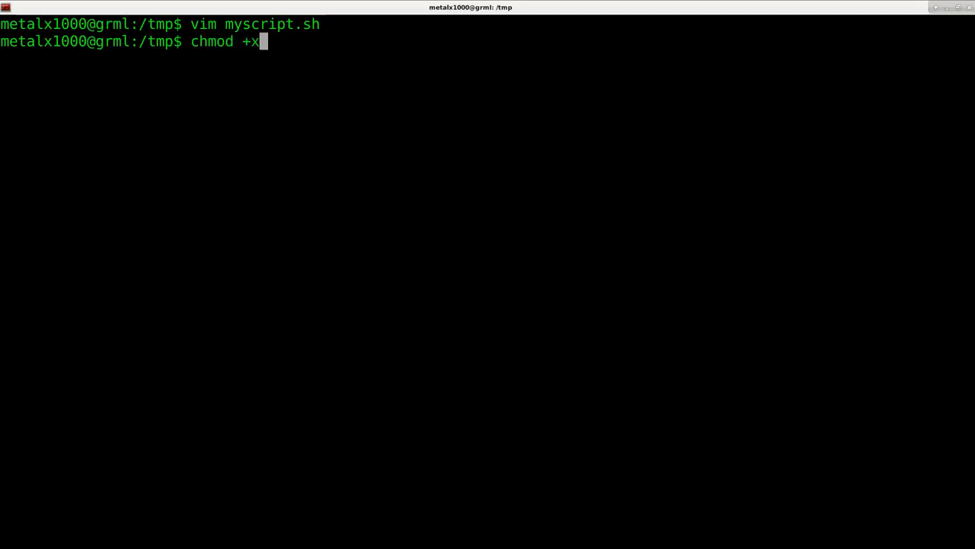
pyautogui.write('myscript.sh')
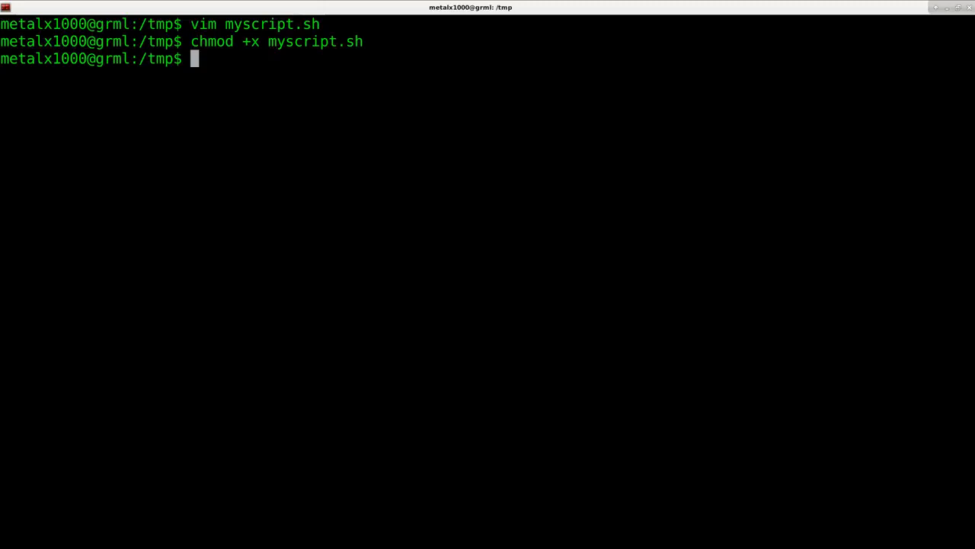
pyautogui.write('./')
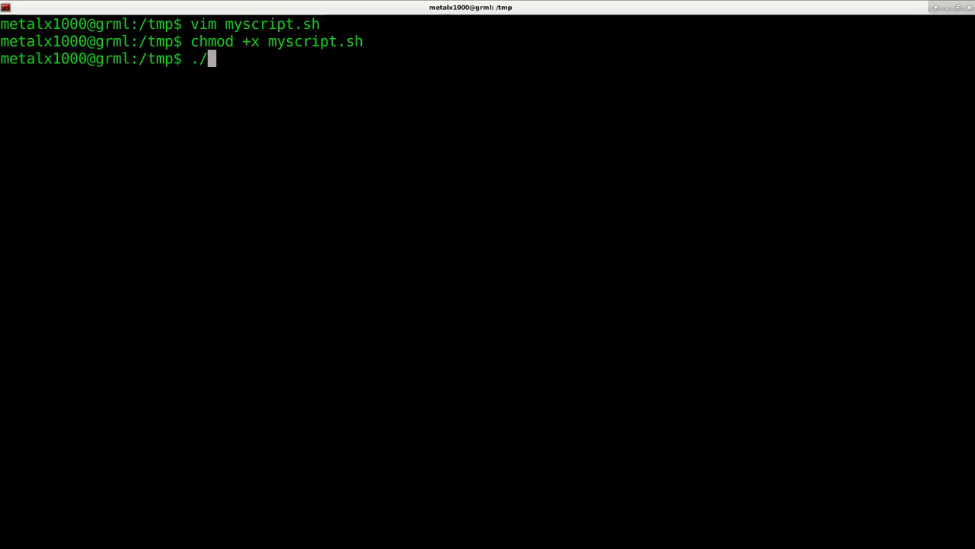
pyautogui.write('myscript.sh')
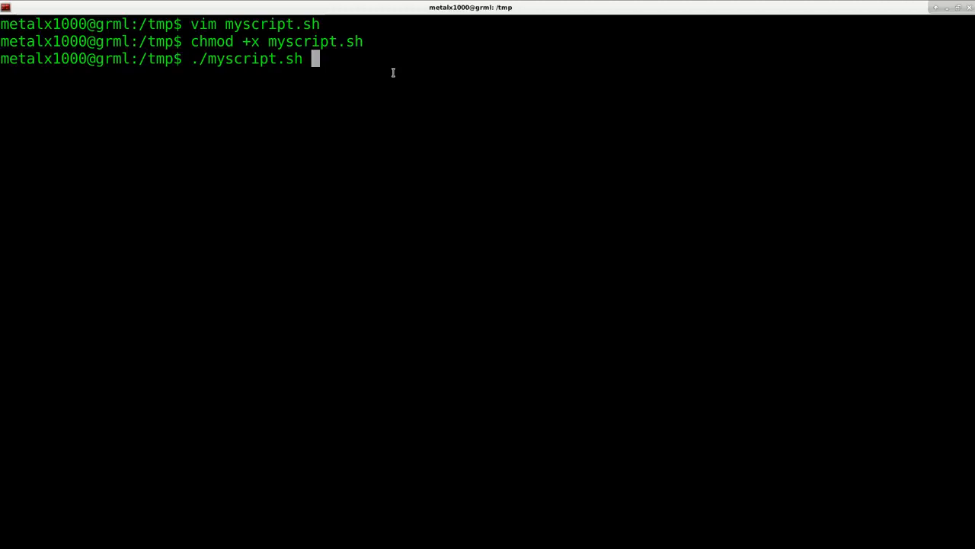
# Run myscript.sh and enter Kris, printing seven names ending with Kris
pyautogui.press('Return')
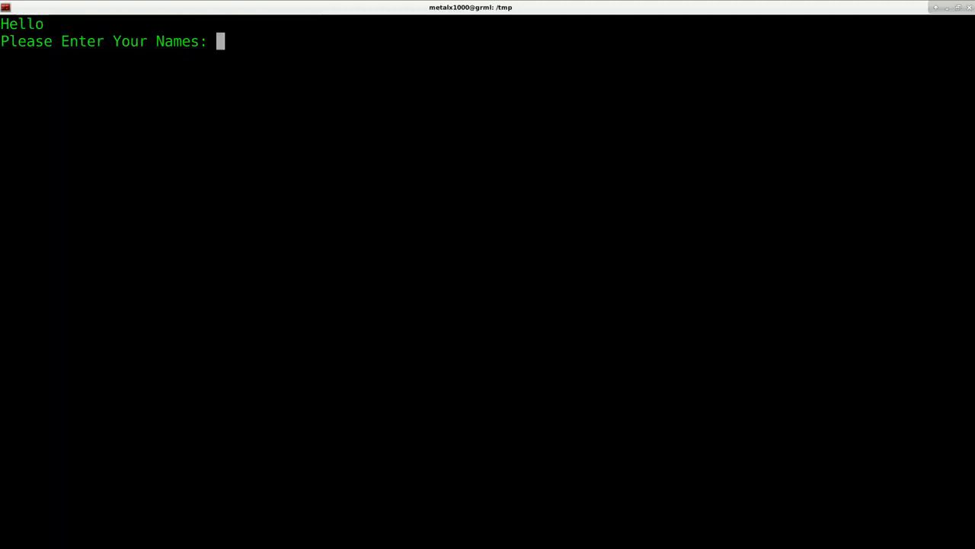
pyautogui.write('Kris')
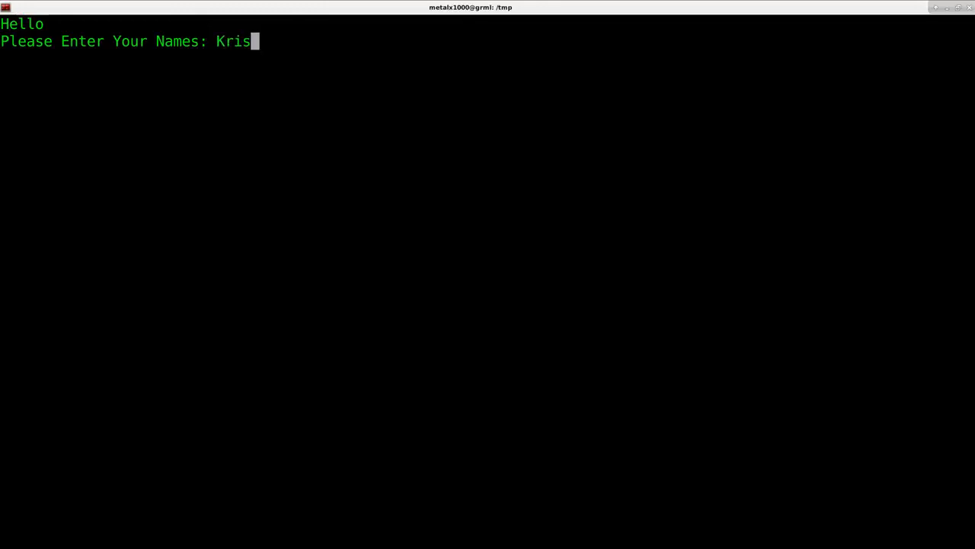
pyautogui.press('Return')
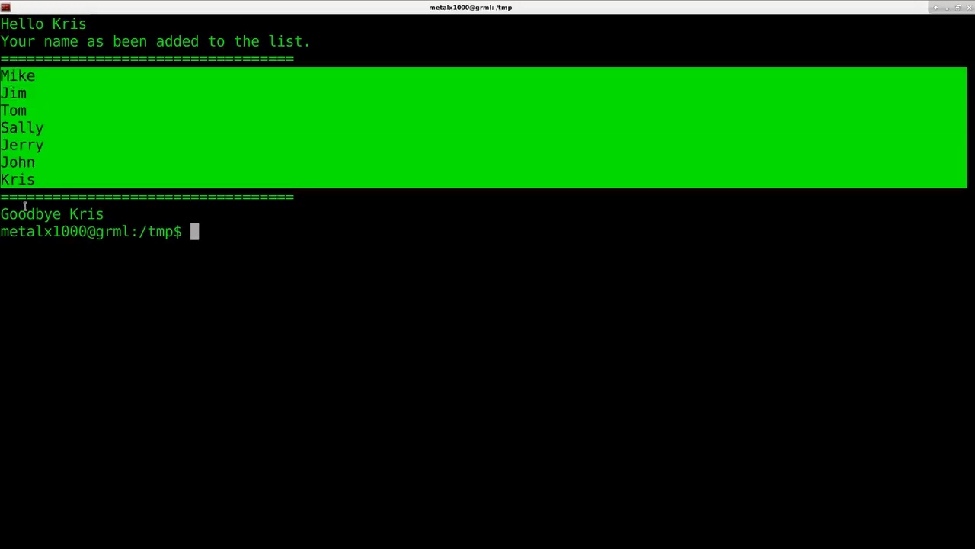
pyautogui.moveTo(202, 238)
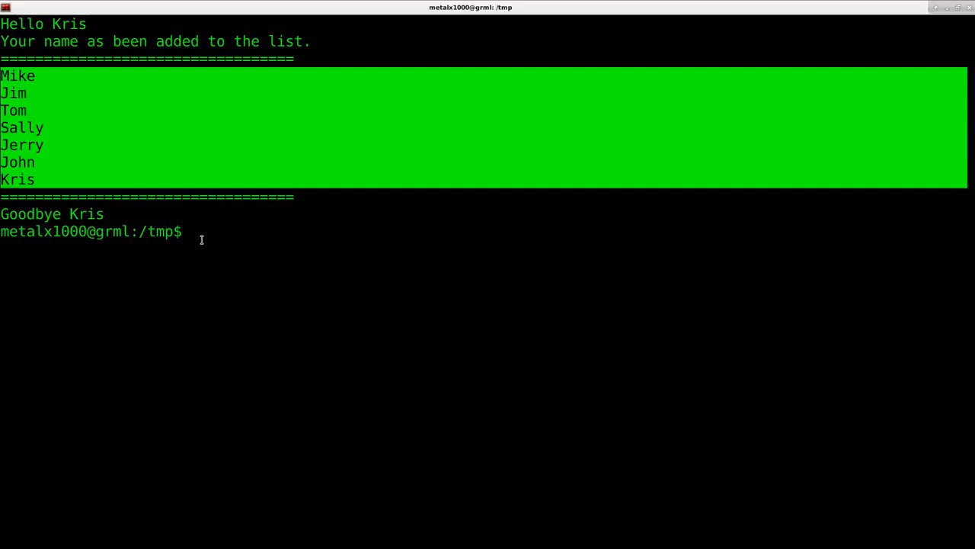
# Reopen myscript.sh in Vim with vim myscript.sh
pyautogui.write('vim')
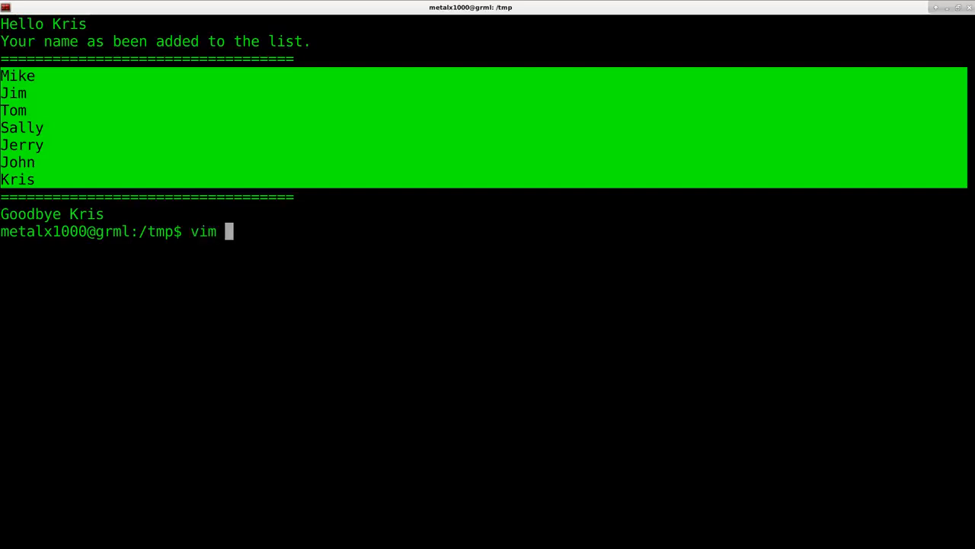
pyautogui.write('myscript.sh')
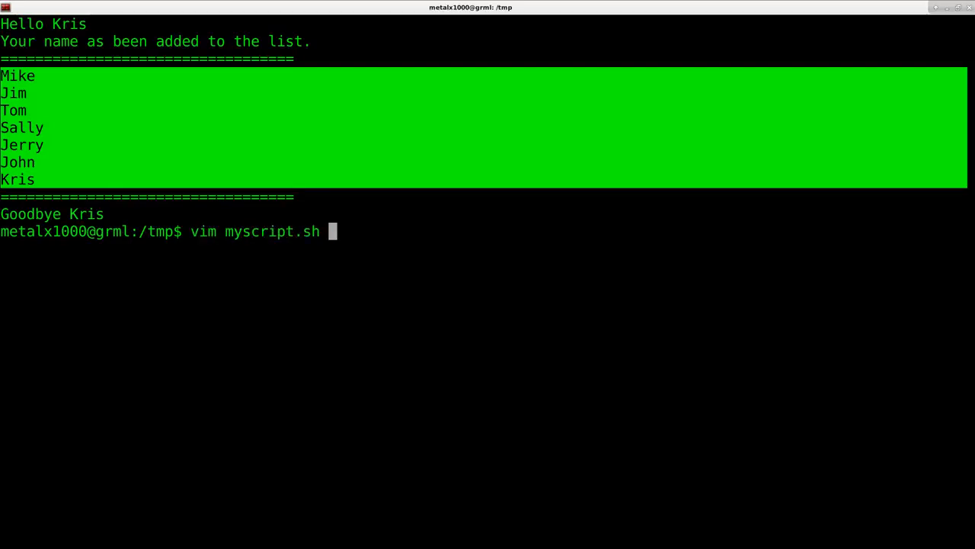
pyautogui.press('Return')
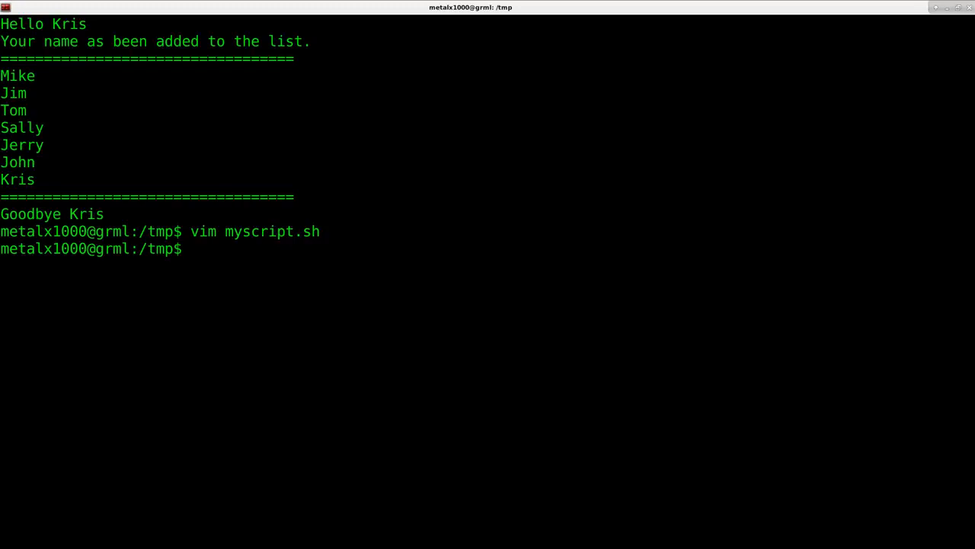
# Exit bash, start zsh, and type read -p "Hello" at the zsh prompt
pyautogui.write('exit')
pyautogui.write('z')
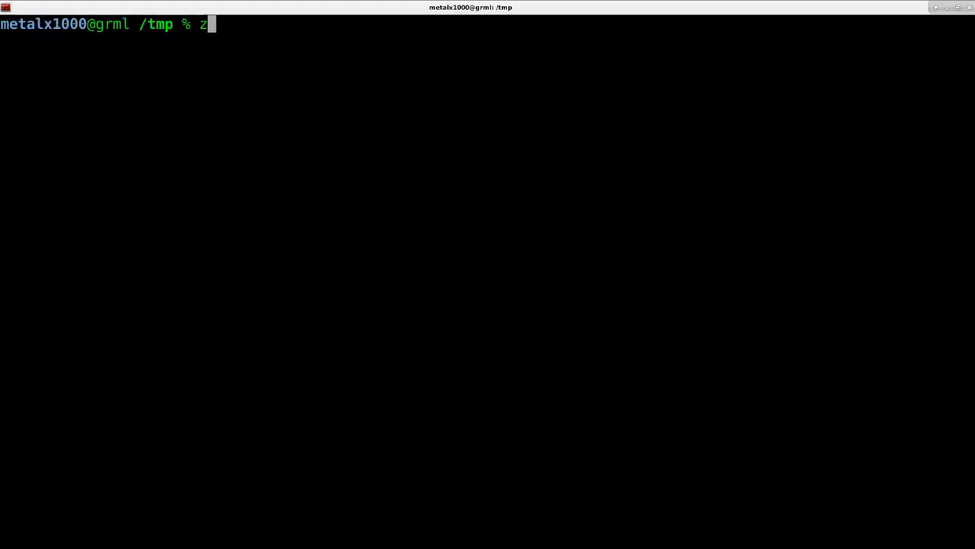
pyautogui.write('sh')
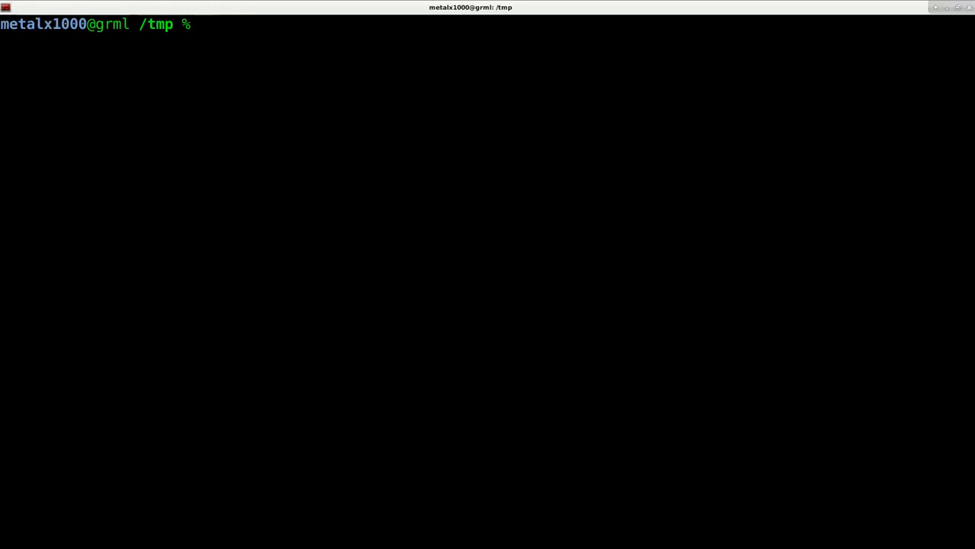
pyautogui.write('read')
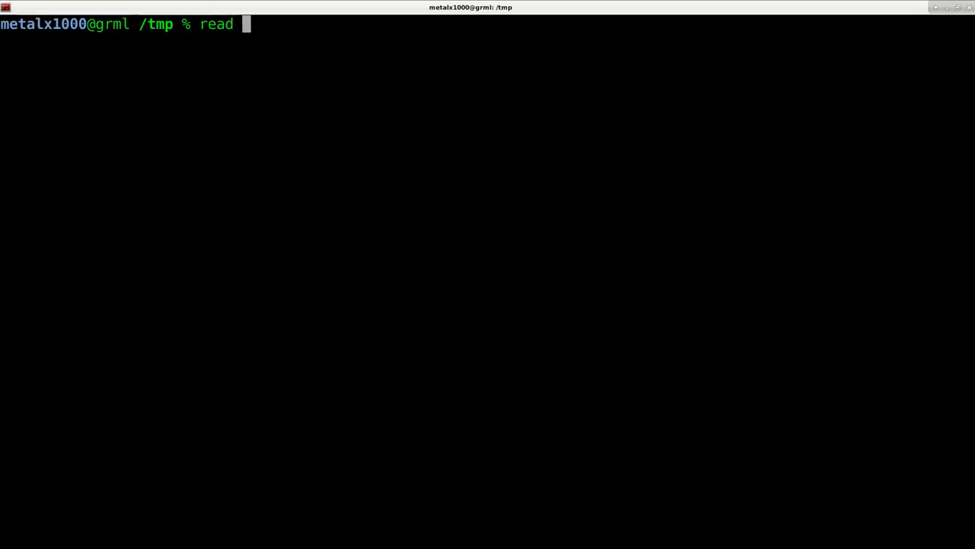
pyautogui.write('-p ""')
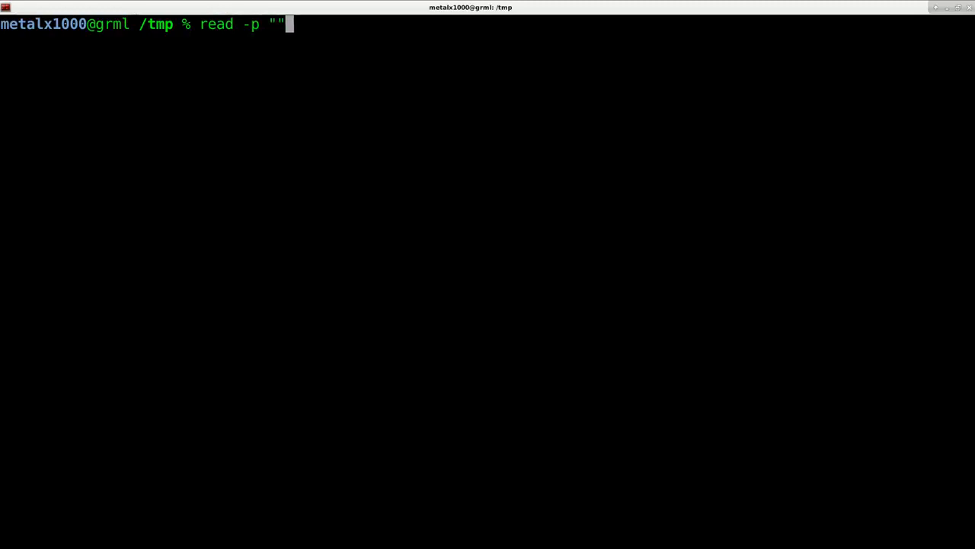
pyautogui.write('Hello')
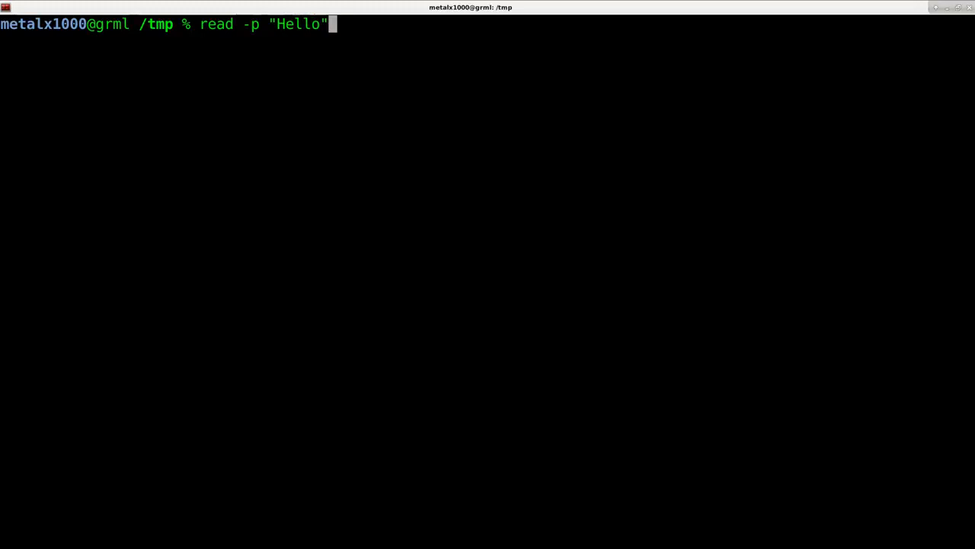